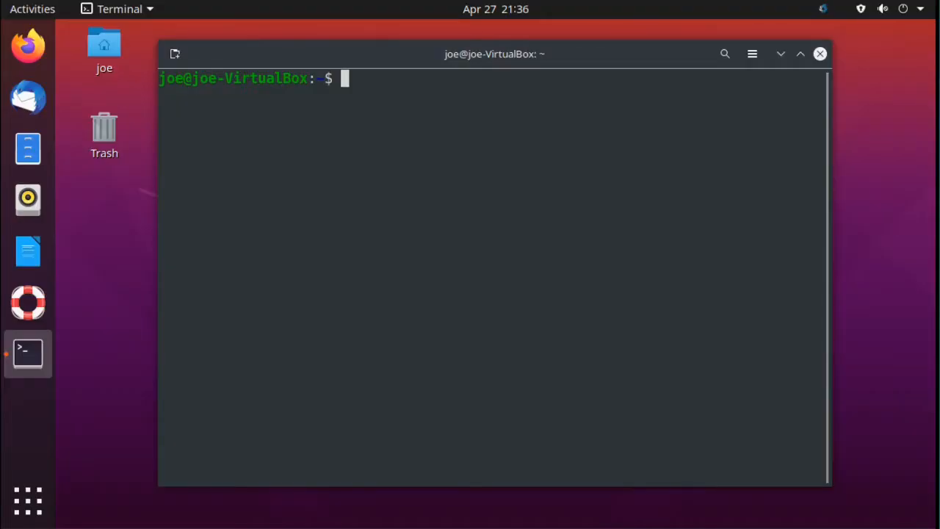
mouse_move(847, 376)
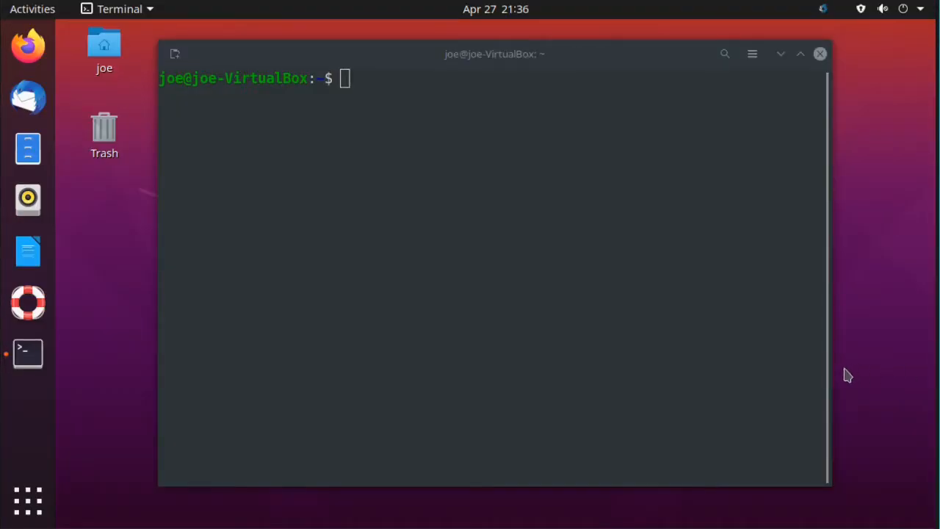
mouse_move(420, 361)
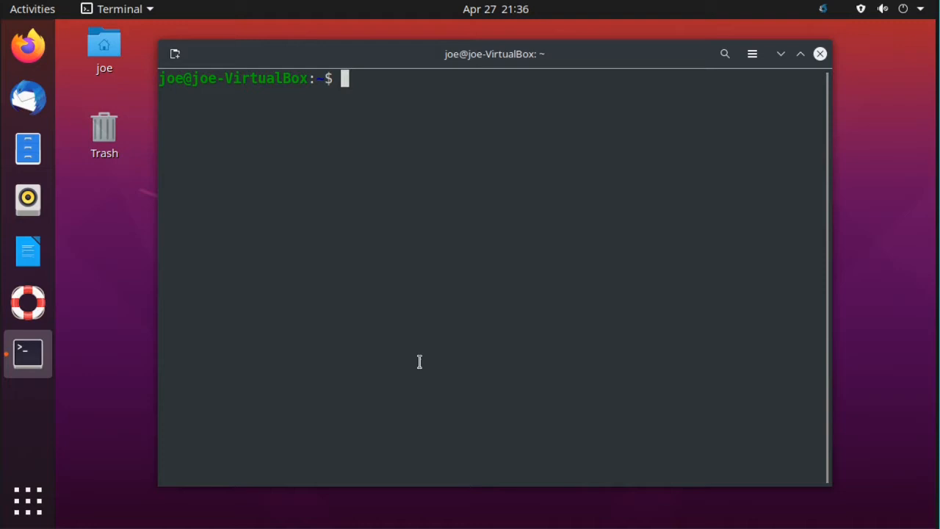
Step: Run 'sudo apt install lxqt sddm' and let apt finish installing the packages
type("sudo")
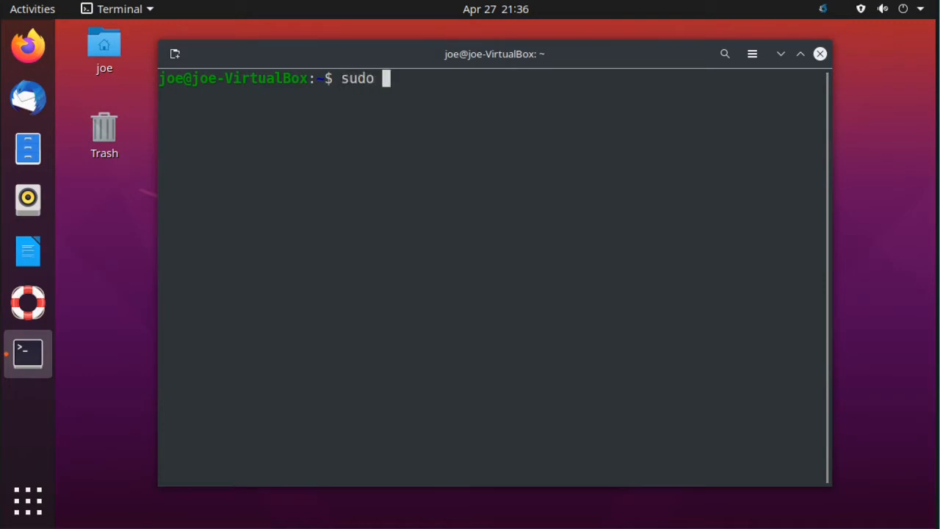
type("apt instal")
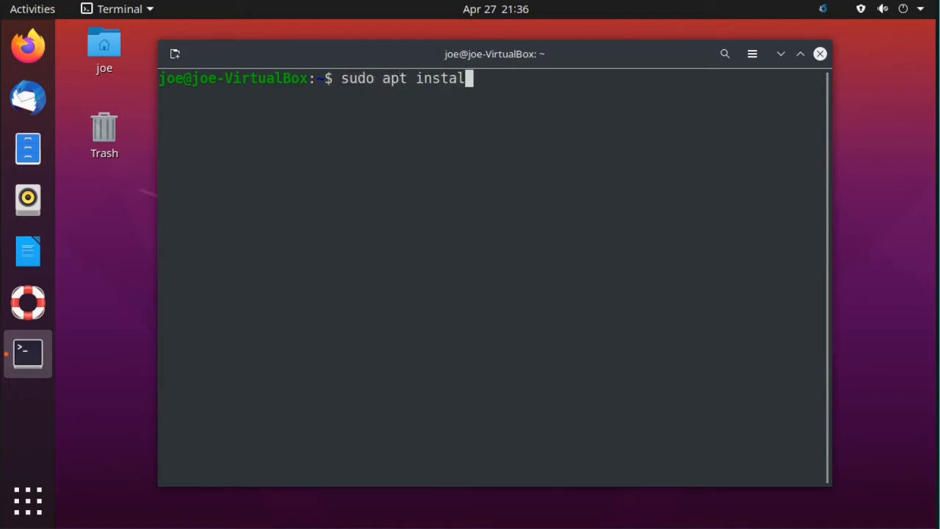
type("l")
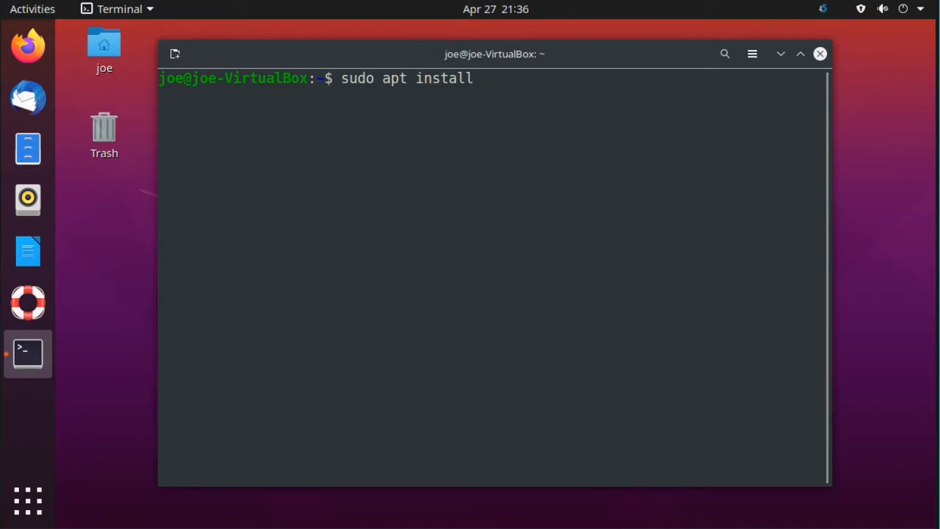
type("lxqt sddm")
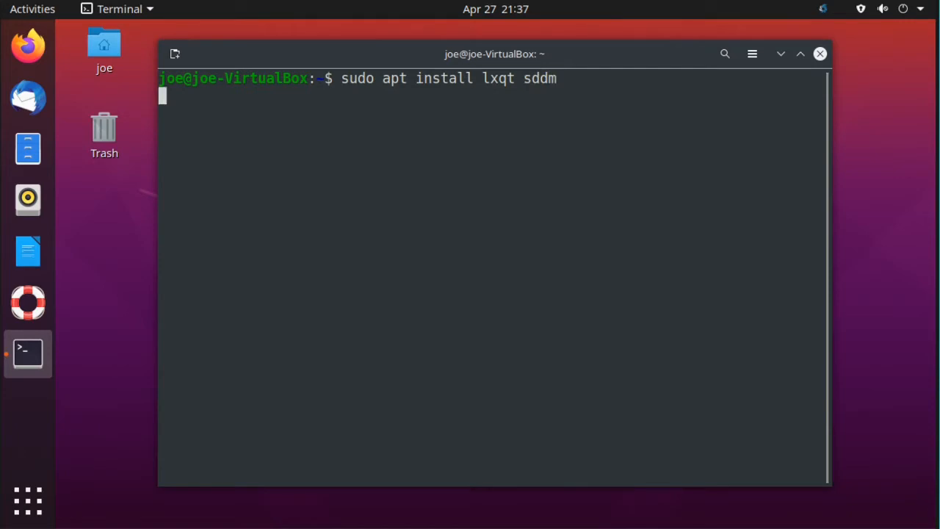
key("Return")
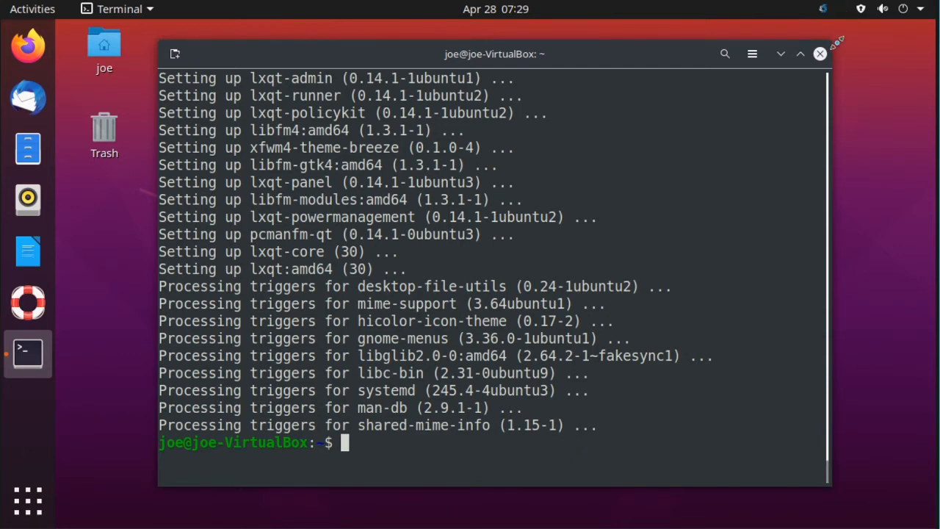
Step: Close the terminal and log out through the system menu's Power Off / Log Out entry
left_click(820, 54)
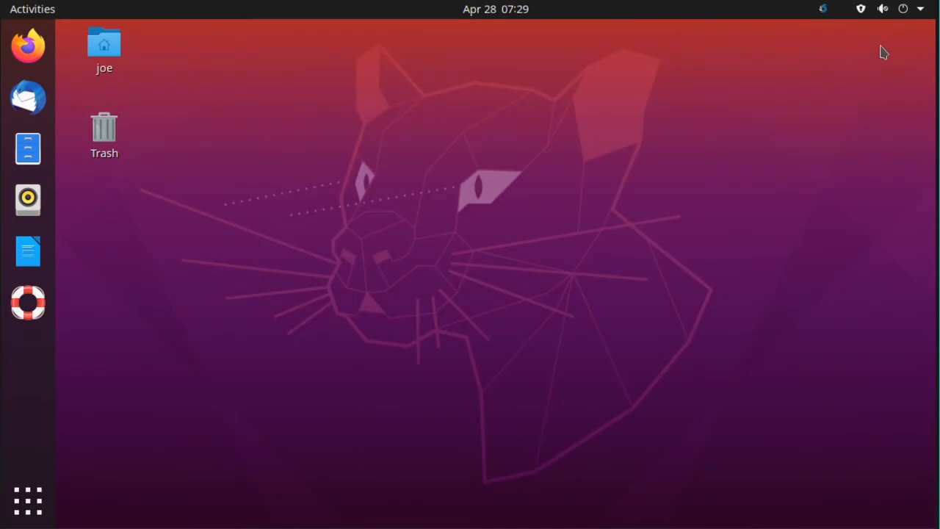
left_click(902, 9)
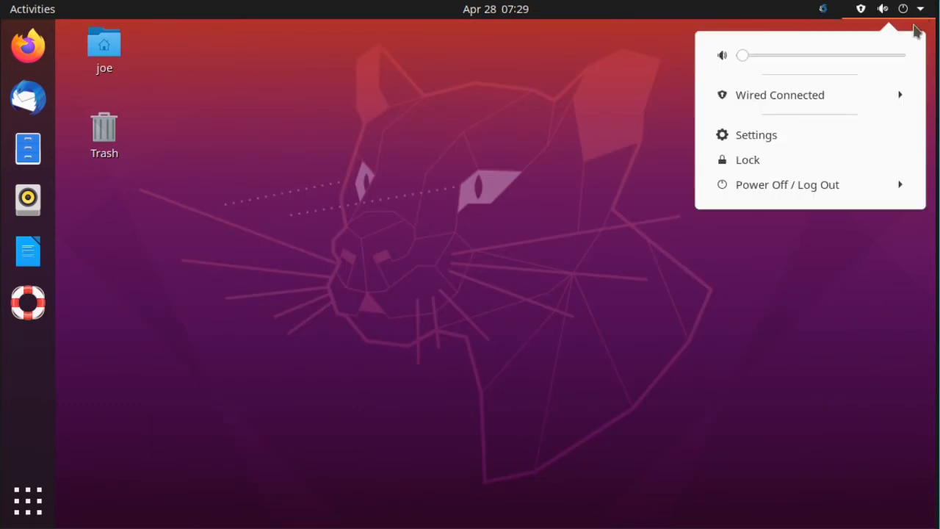
left_click(787, 185)
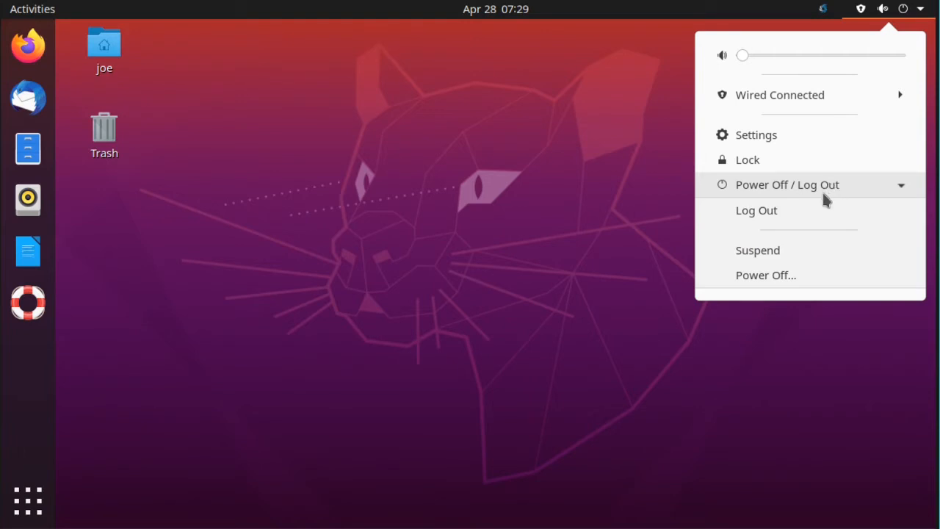
left_click(798, 285)
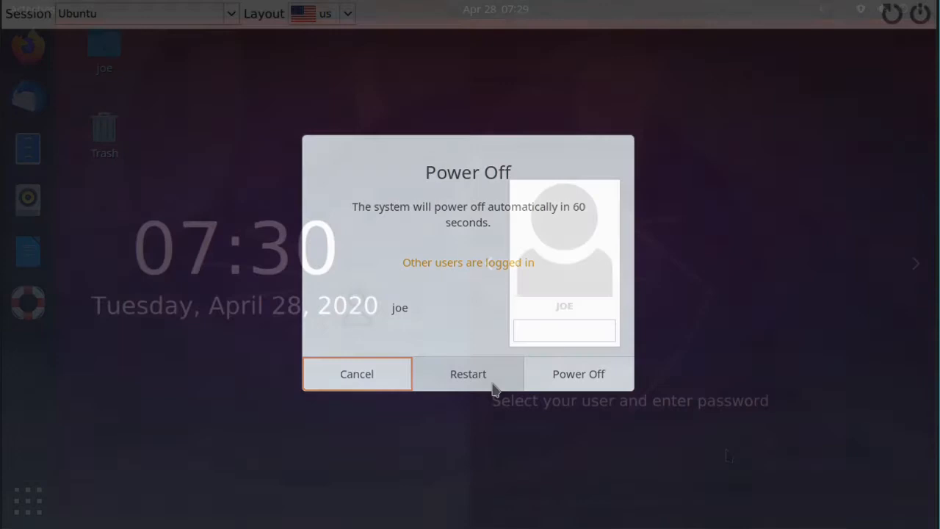
Step: Switch the SDDM greeter's session to LXQt Desktop for user joe
left_click(357, 373)
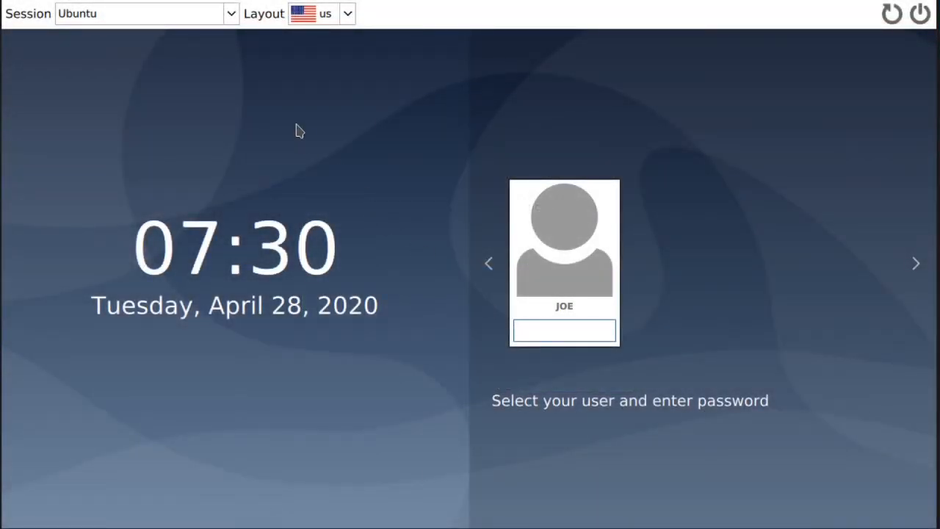
left_click(223, 13)
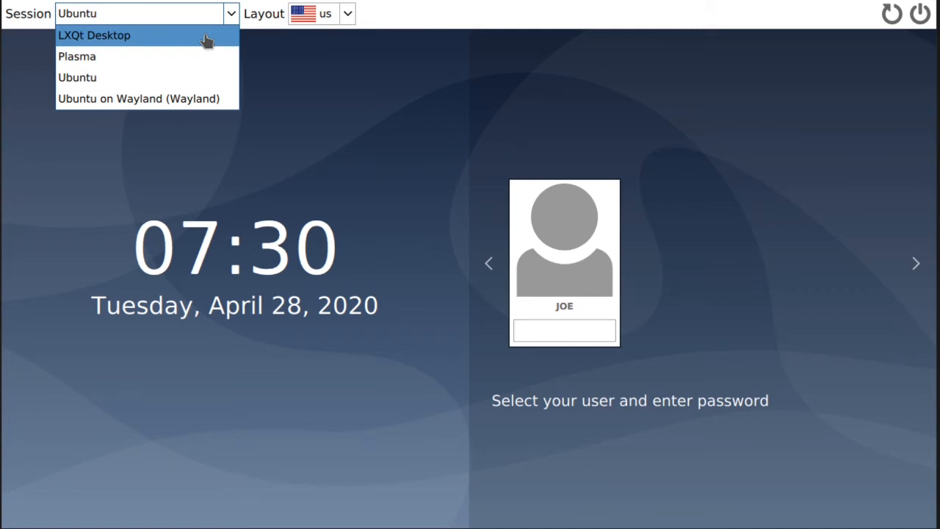
left_click(103, 35)
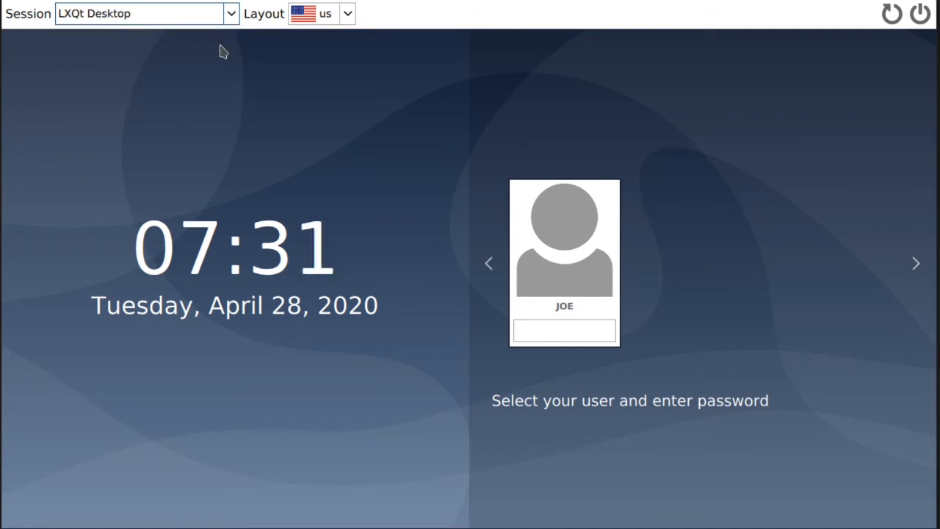
mouse_move(405, 207)
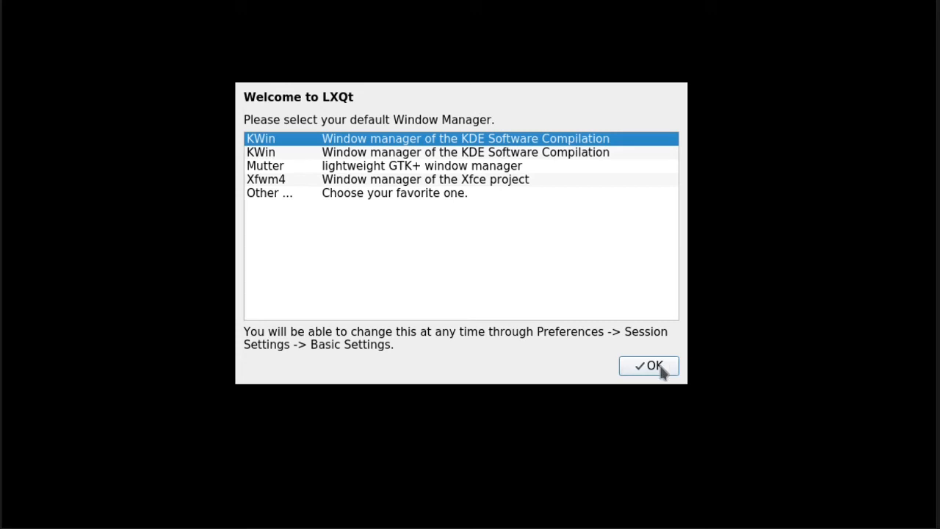
Step: Confirm KWin as the default window manager in the Welcome to LXQt dialog
left_click(649, 365)
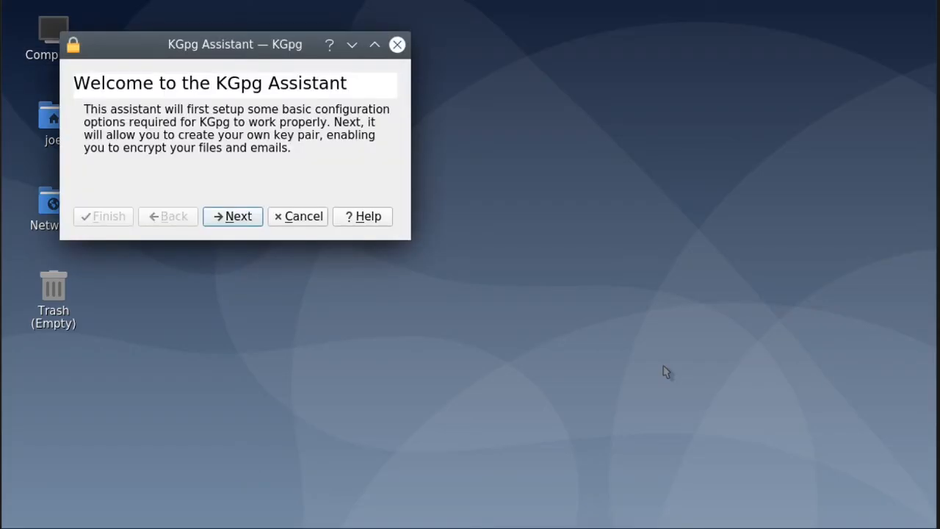